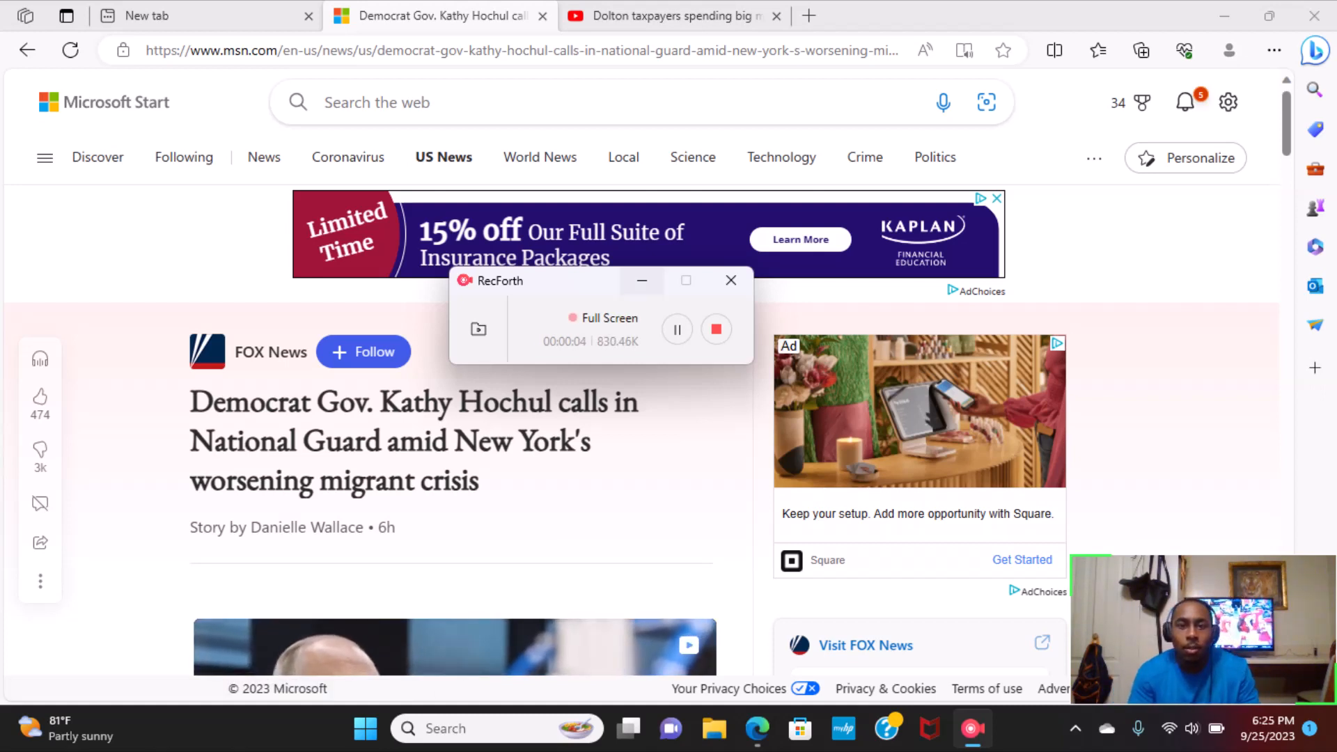
# Step: Scroll past the headline and video to the paragraphs on 150 more Guard members, 2,200 total deployed
pyautogui.click(730, 280)
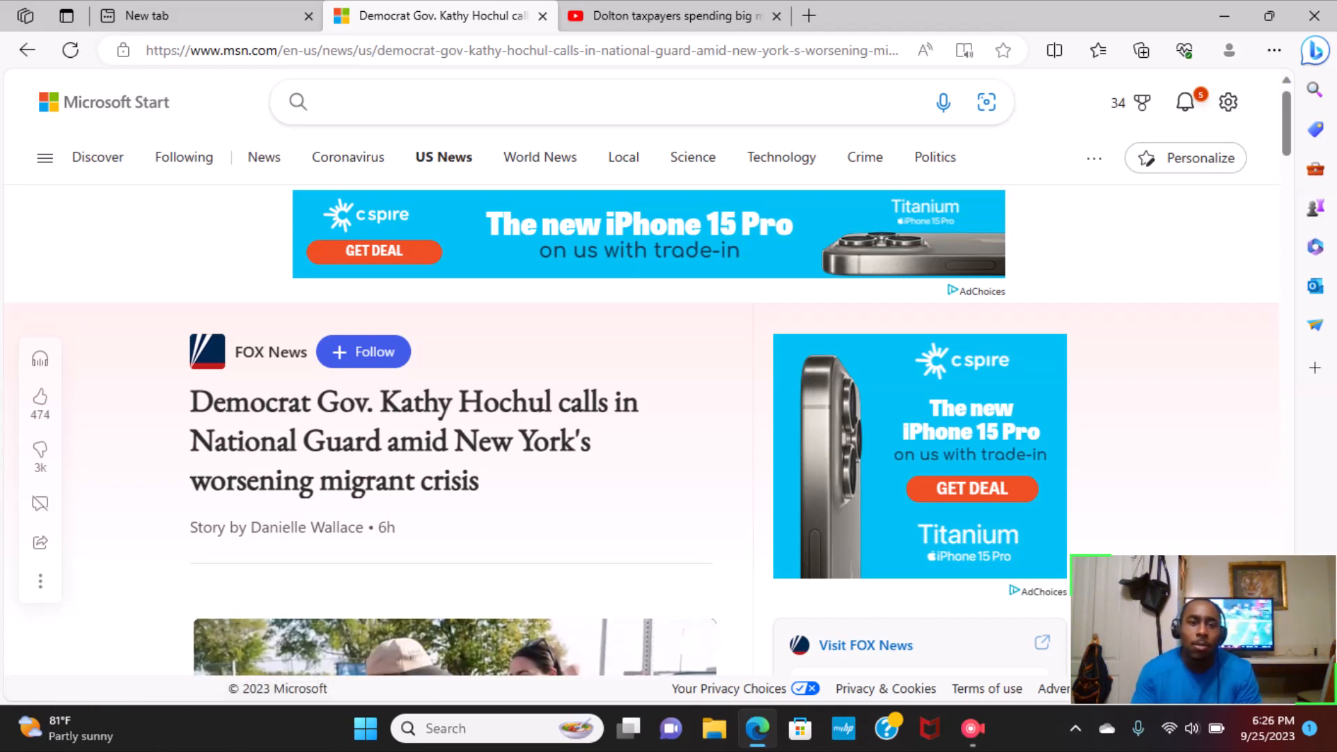
pyautogui.scroll(-3)
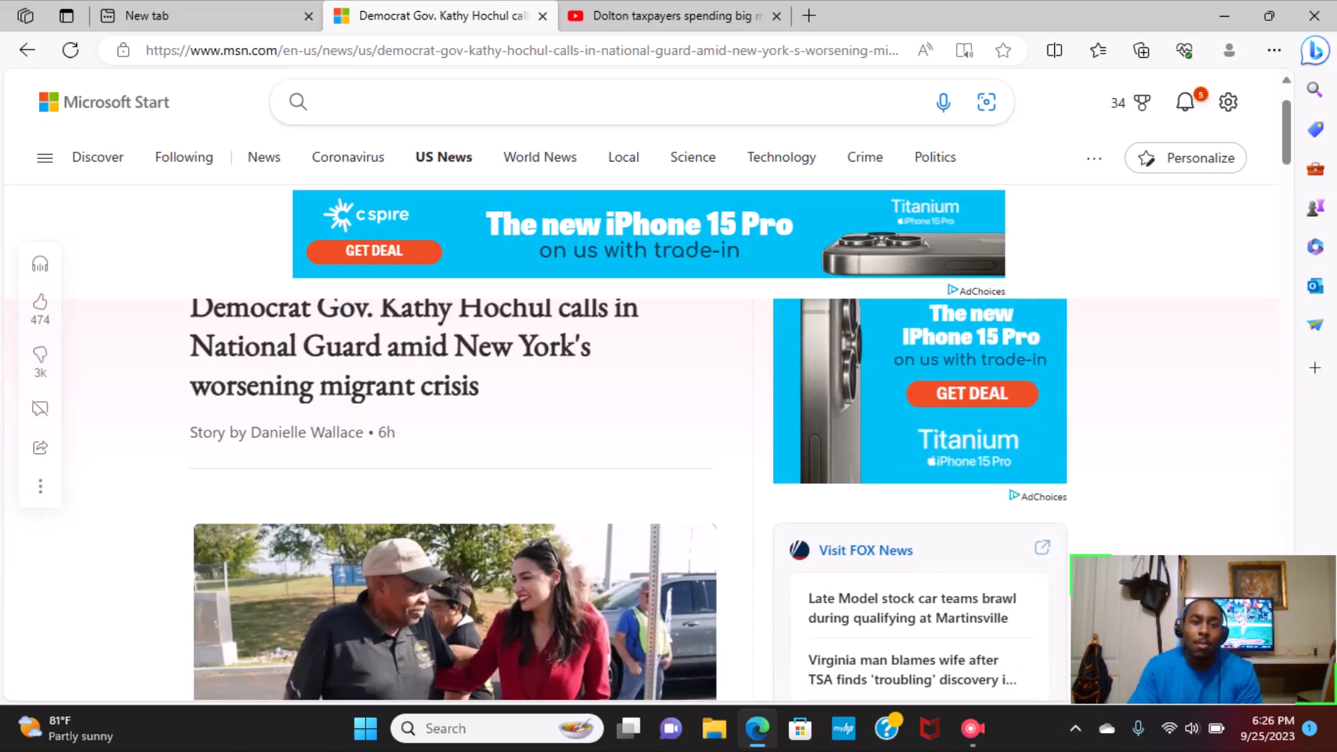
pyautogui.scroll(-3)
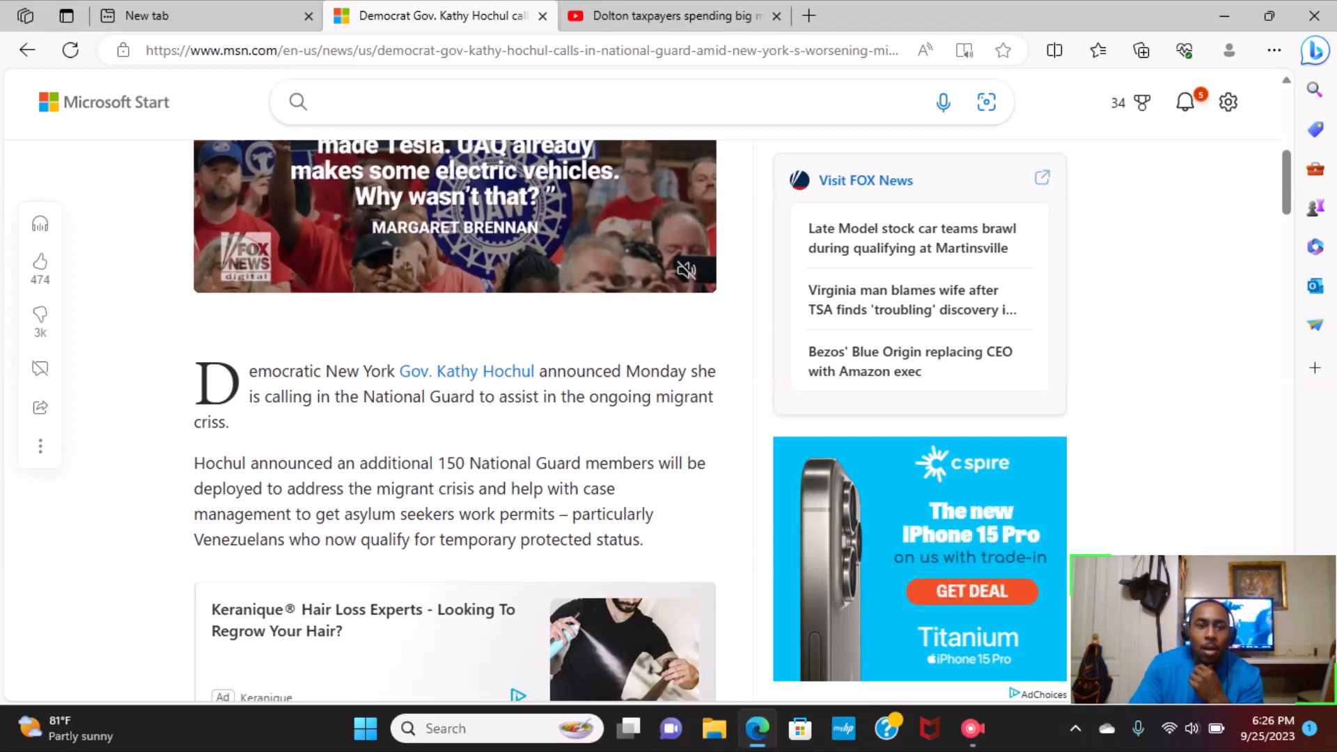
pyautogui.scroll(-3)
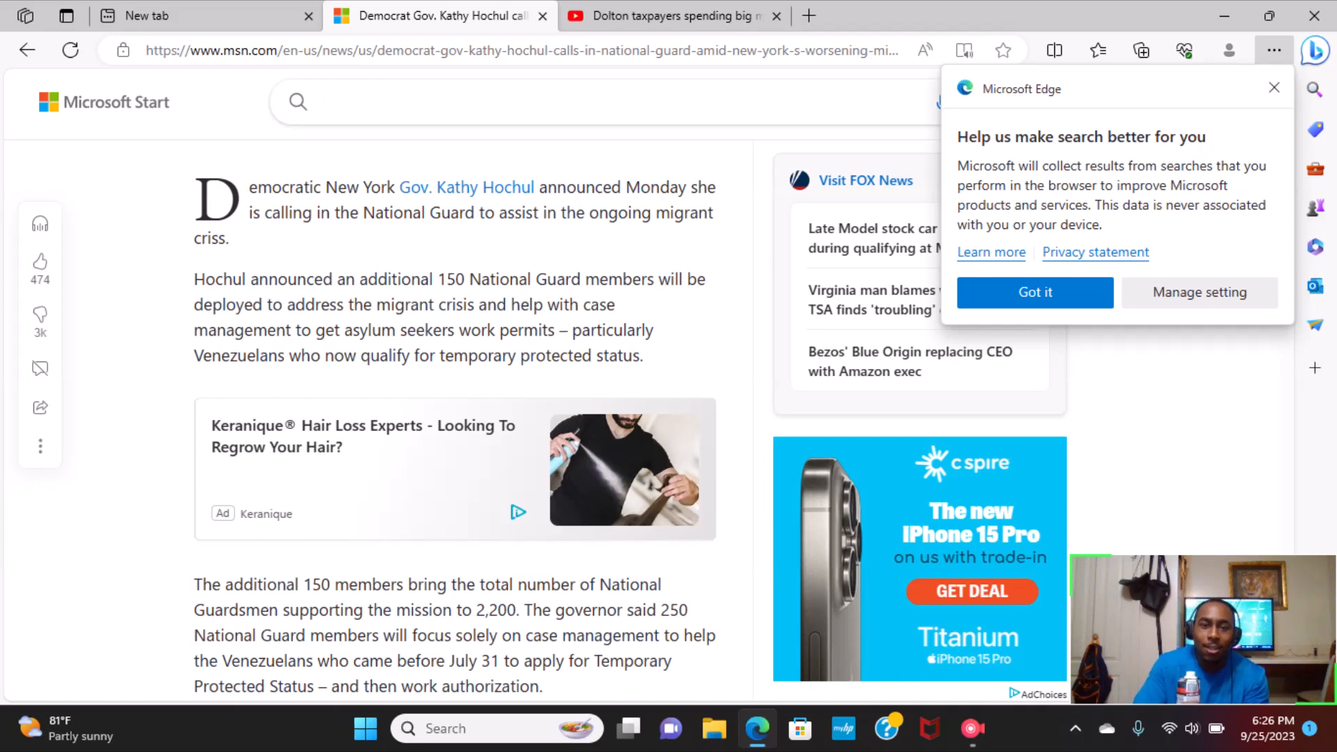
# Step: Scroll past the 'Go somewhere else' link to the Roosevelt Hotel migrant-queue photo and Hochul's jobs quote
pyautogui.scroll(-3)
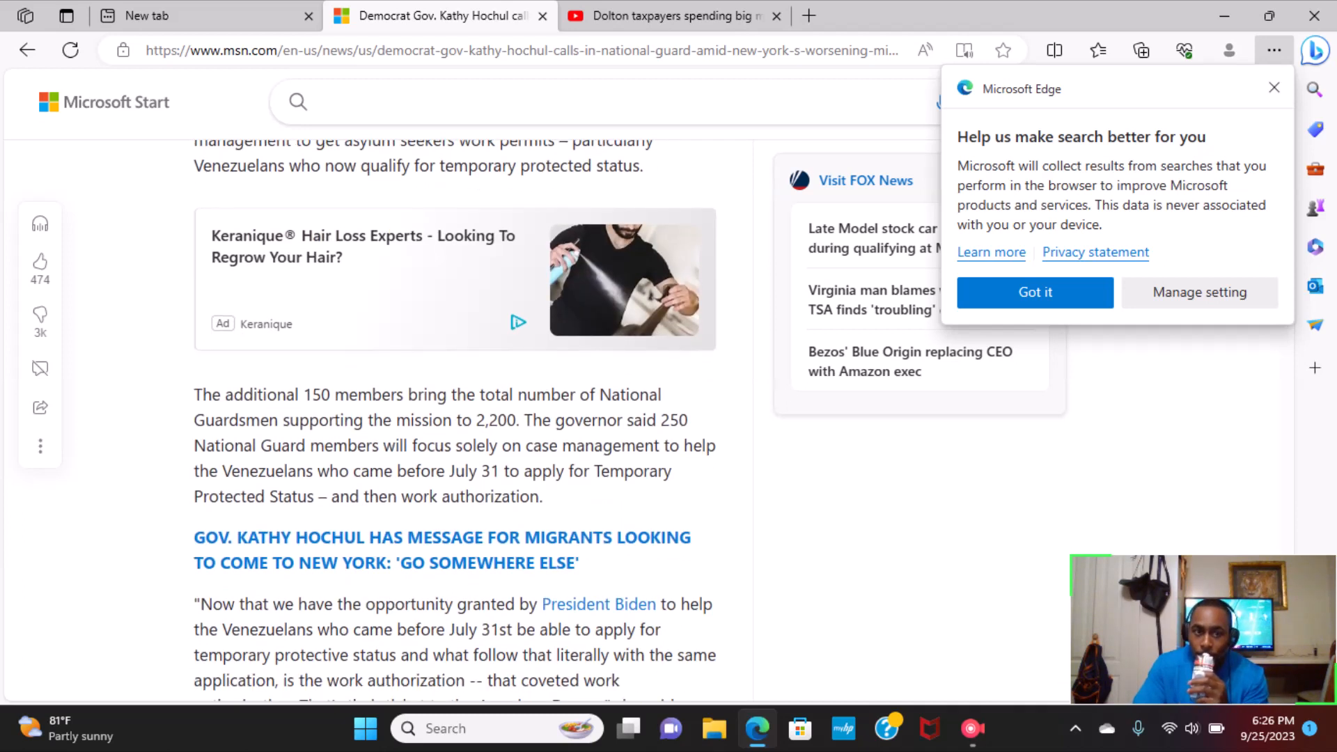
pyautogui.scroll(-3)
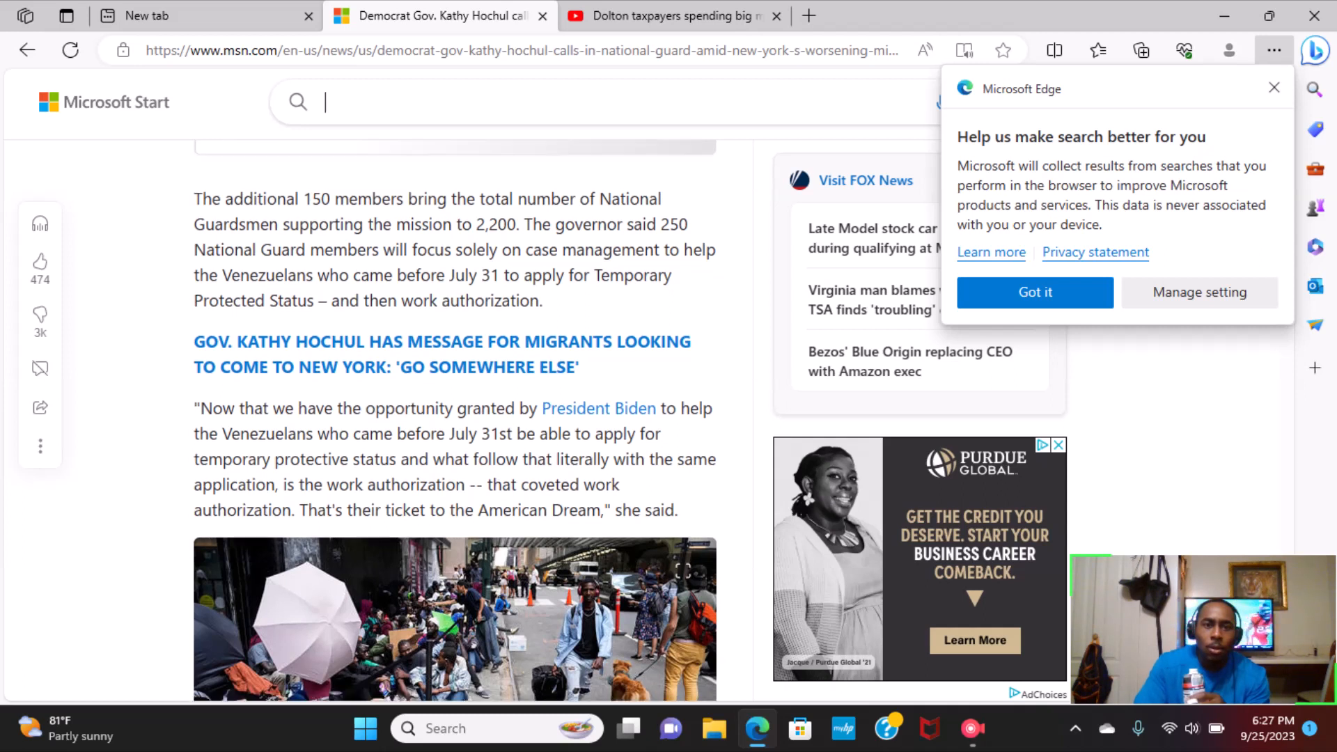
pyautogui.scroll(-3)
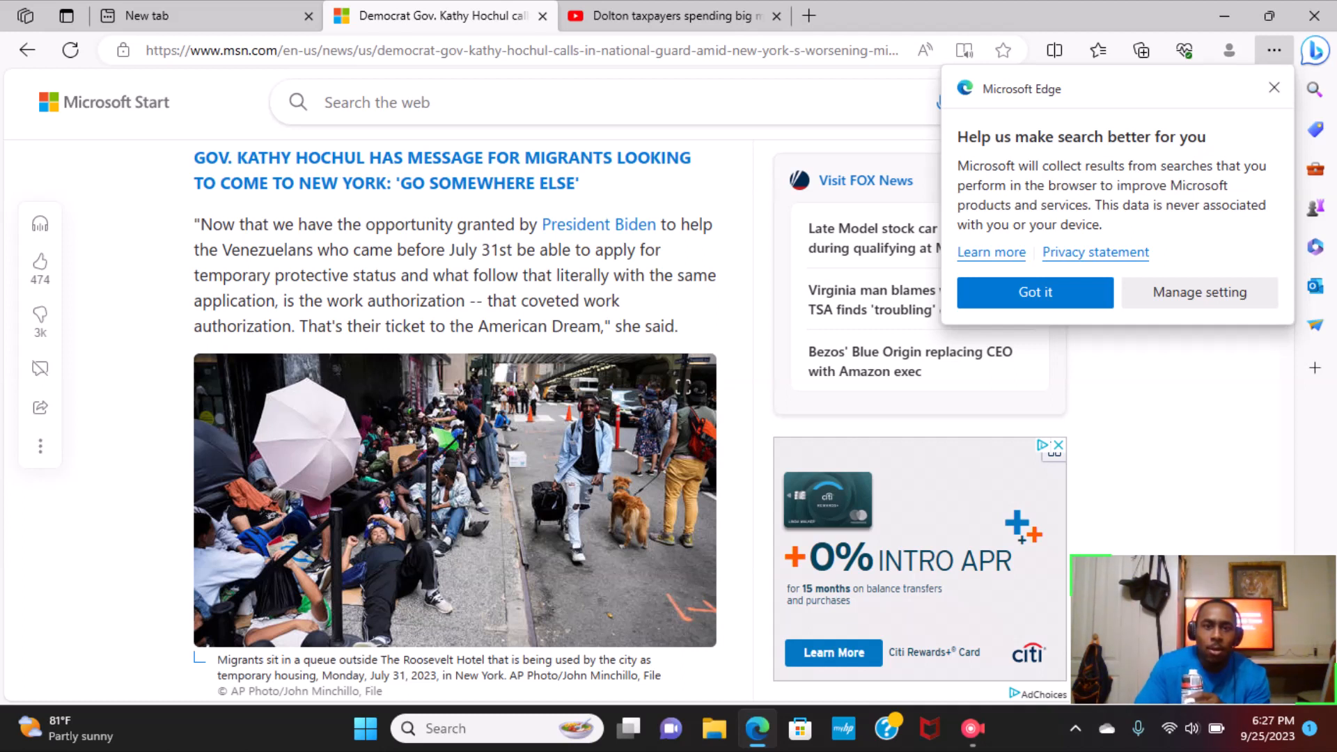
pyautogui.scroll(-3)
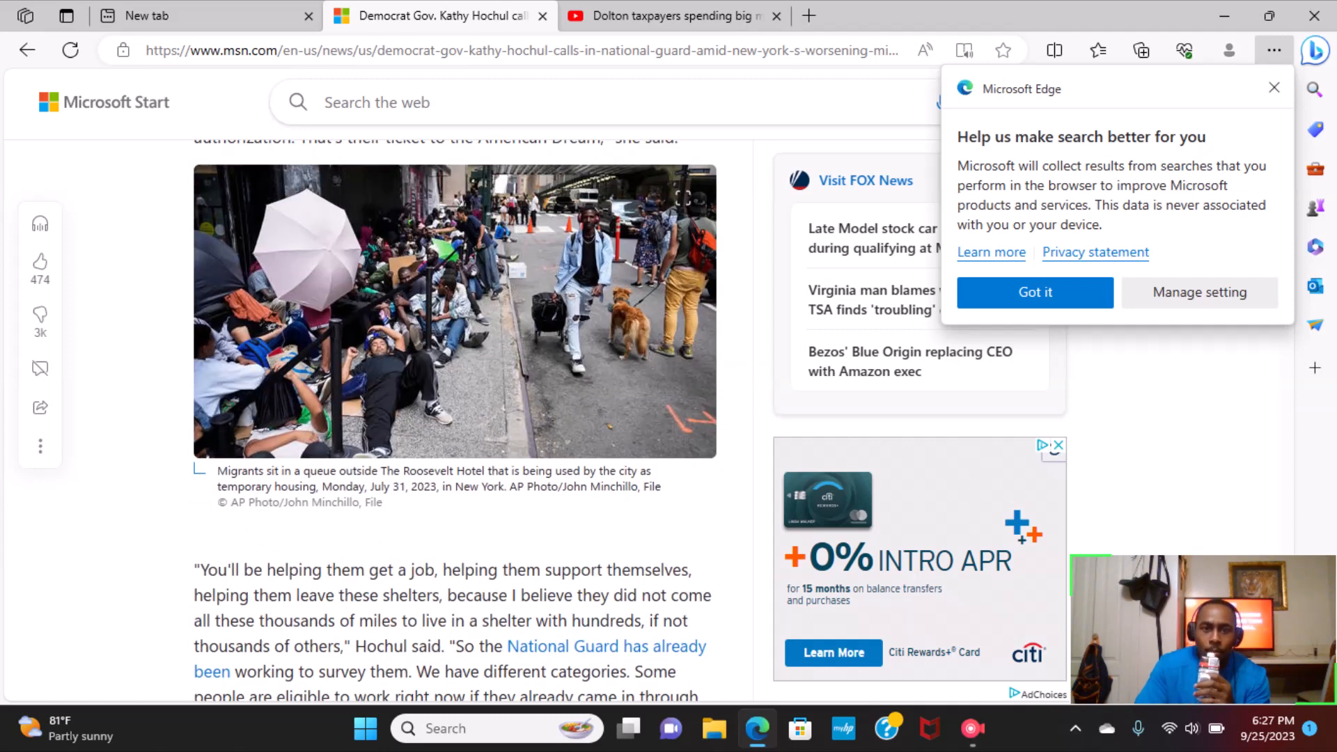
# Step: Scroll to Hochul's full work-eligibility quote and the 'Read on the Fox News app' link
pyautogui.scroll(-3)
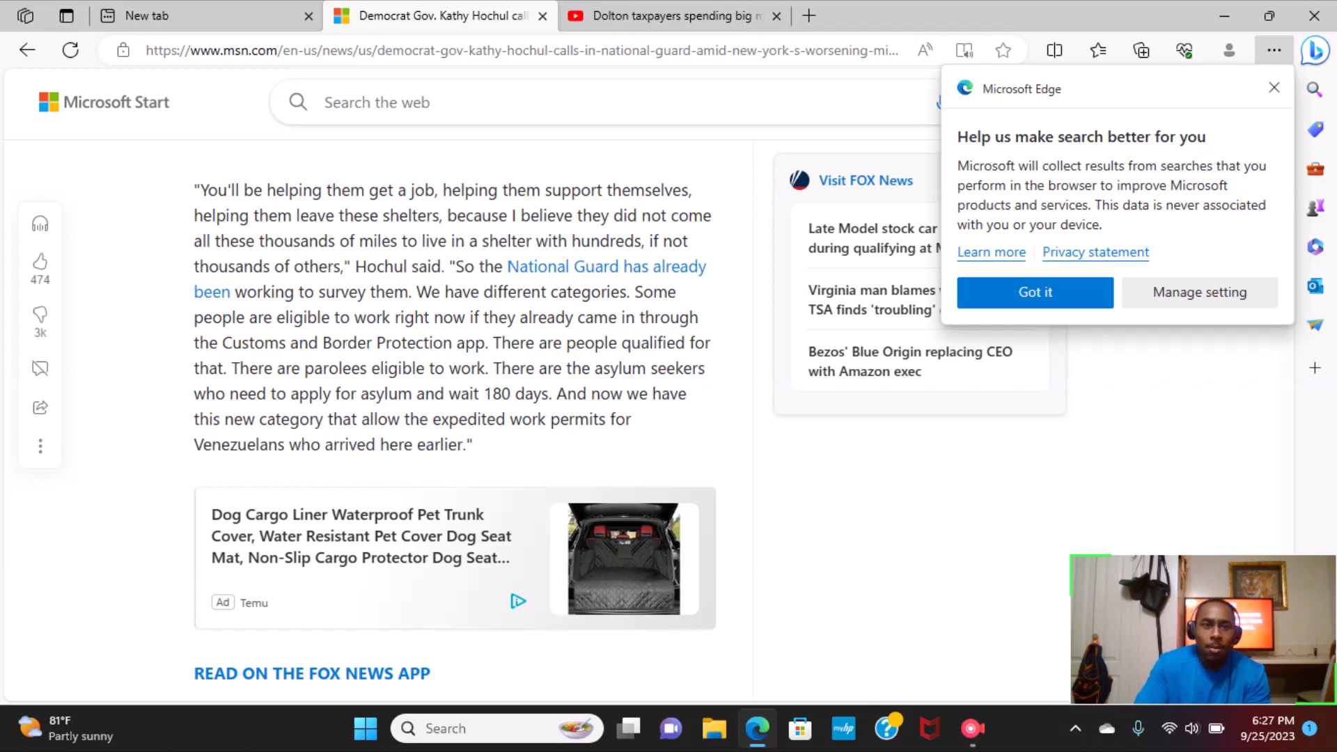
pyautogui.moveTo(605, 266)
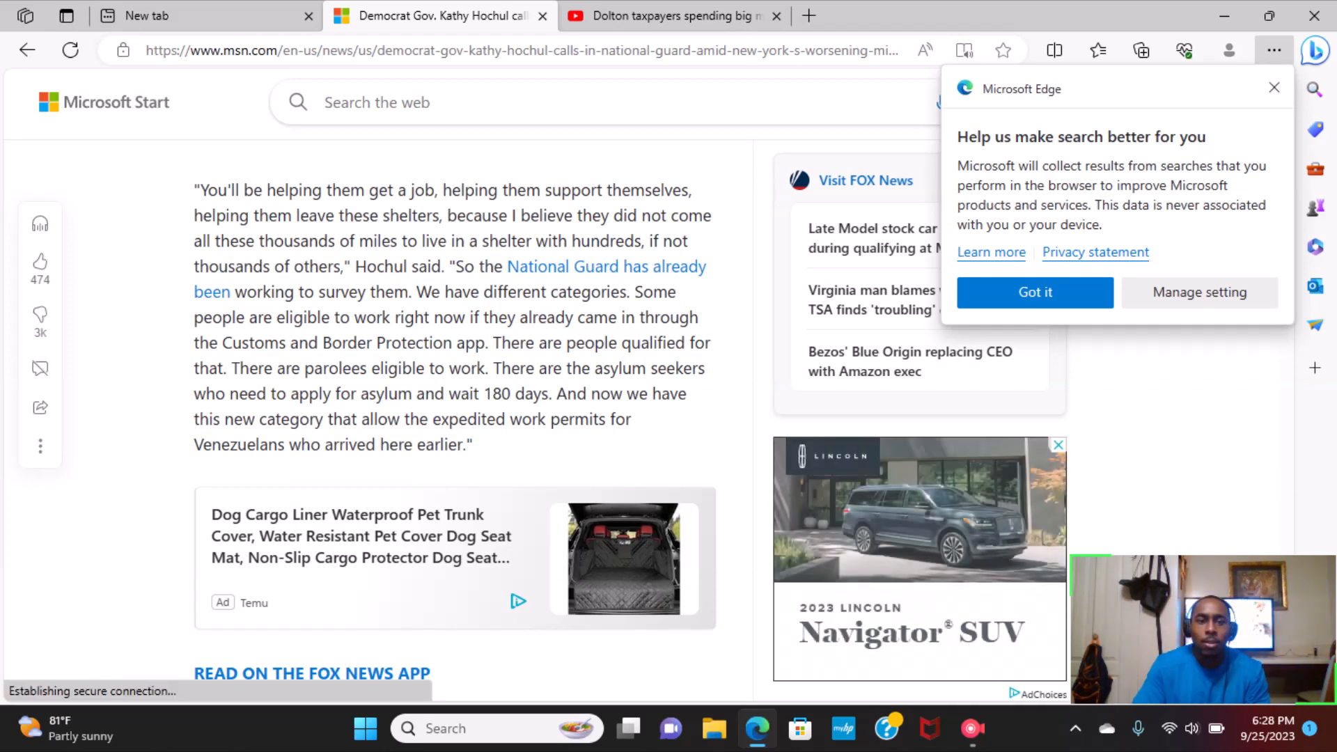
pyautogui.scroll(-3)
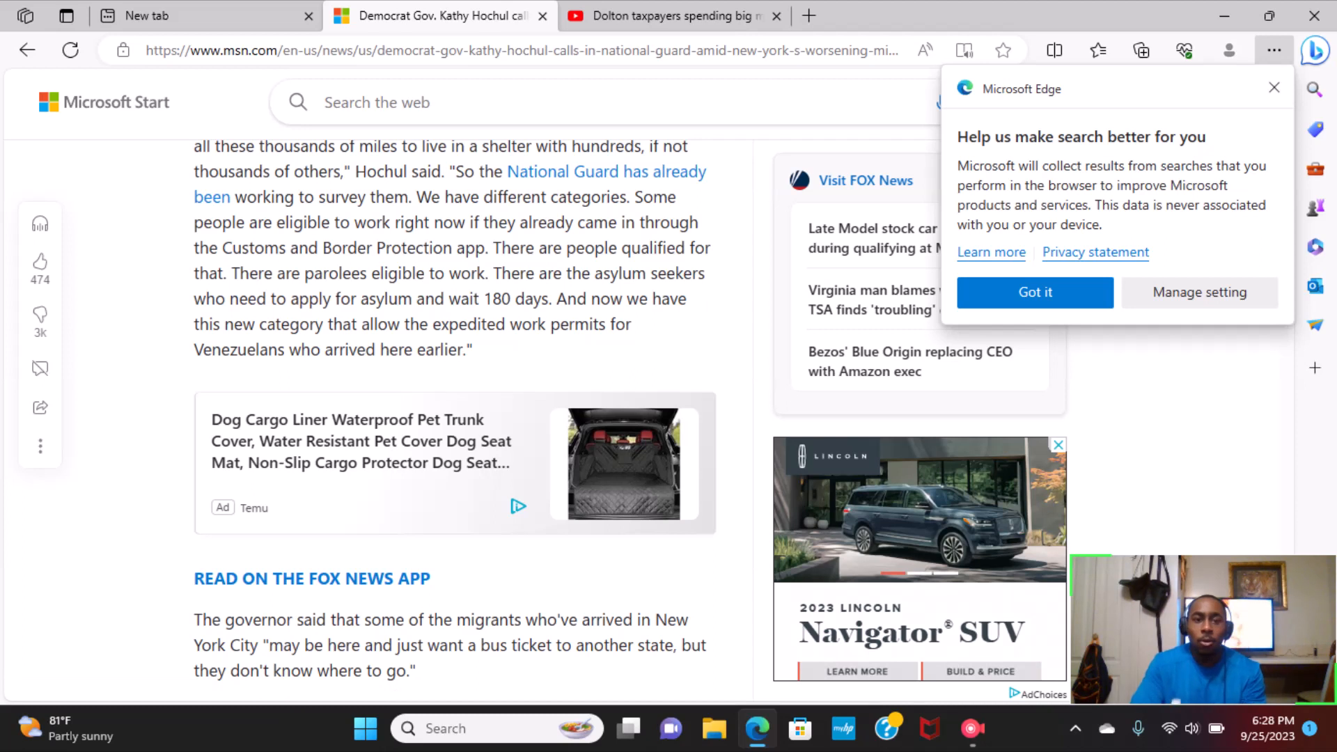
# Step: Scroll to the bus-tickets passage, the $50 million case-management line and the New Jersey Dems link
pyautogui.scroll(-3)
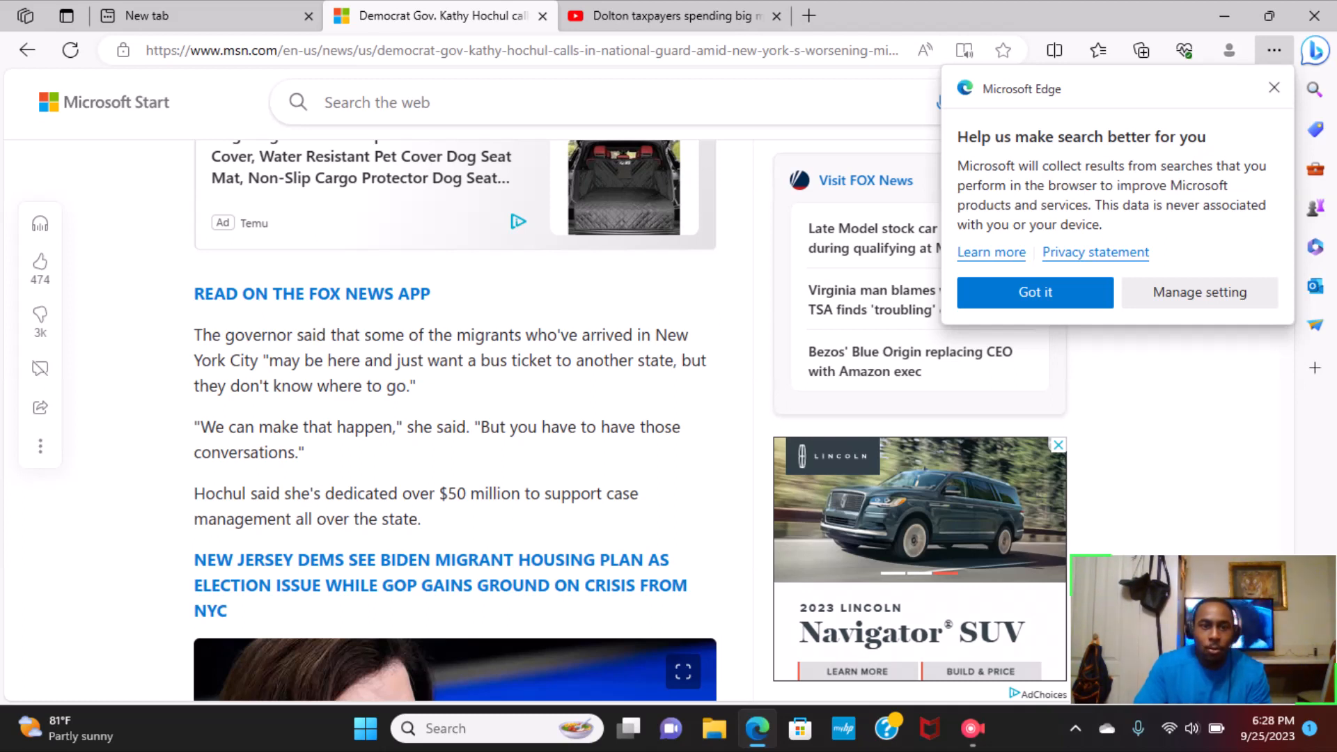
pyautogui.scroll(-3)
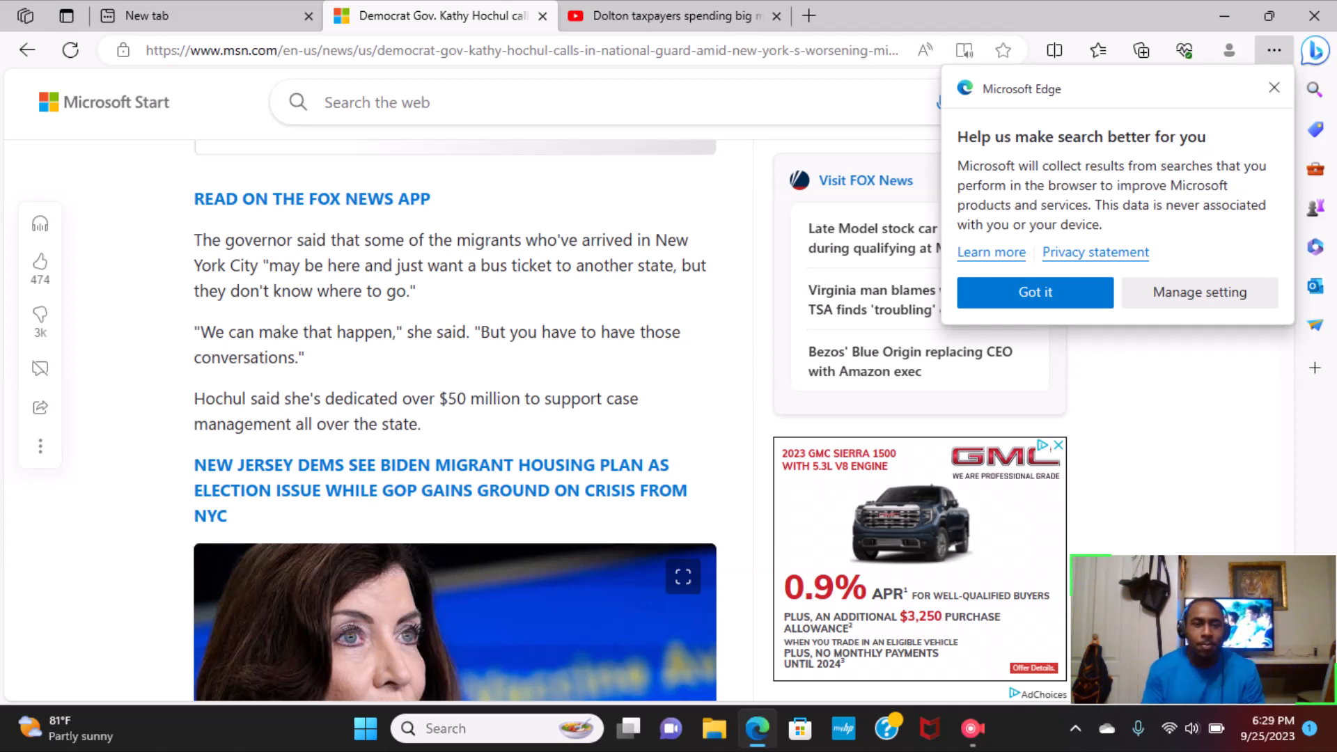
pyautogui.scroll(-3)
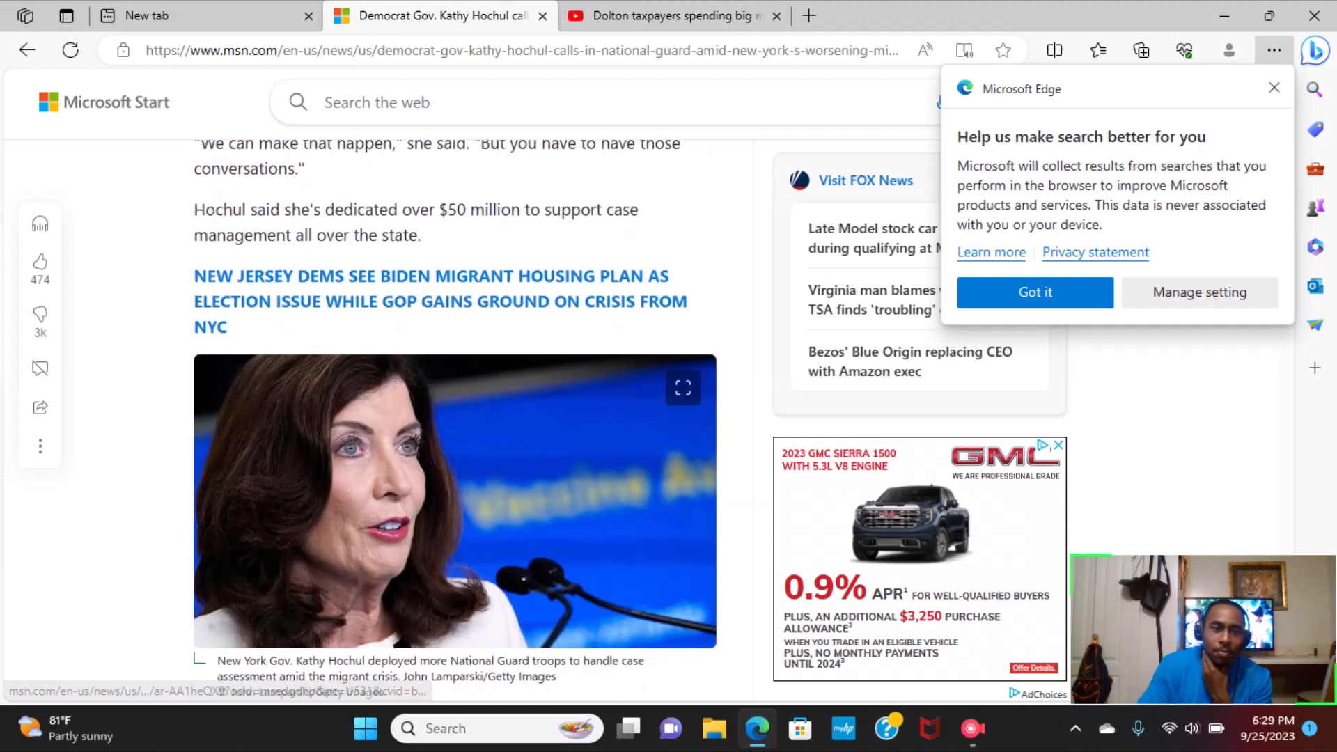
# Step: Scroll past Hochul's photo caption to the paragraphs on Adams, Biden and 470,000 Venezuelans' work authorization
pyautogui.scroll(-3)
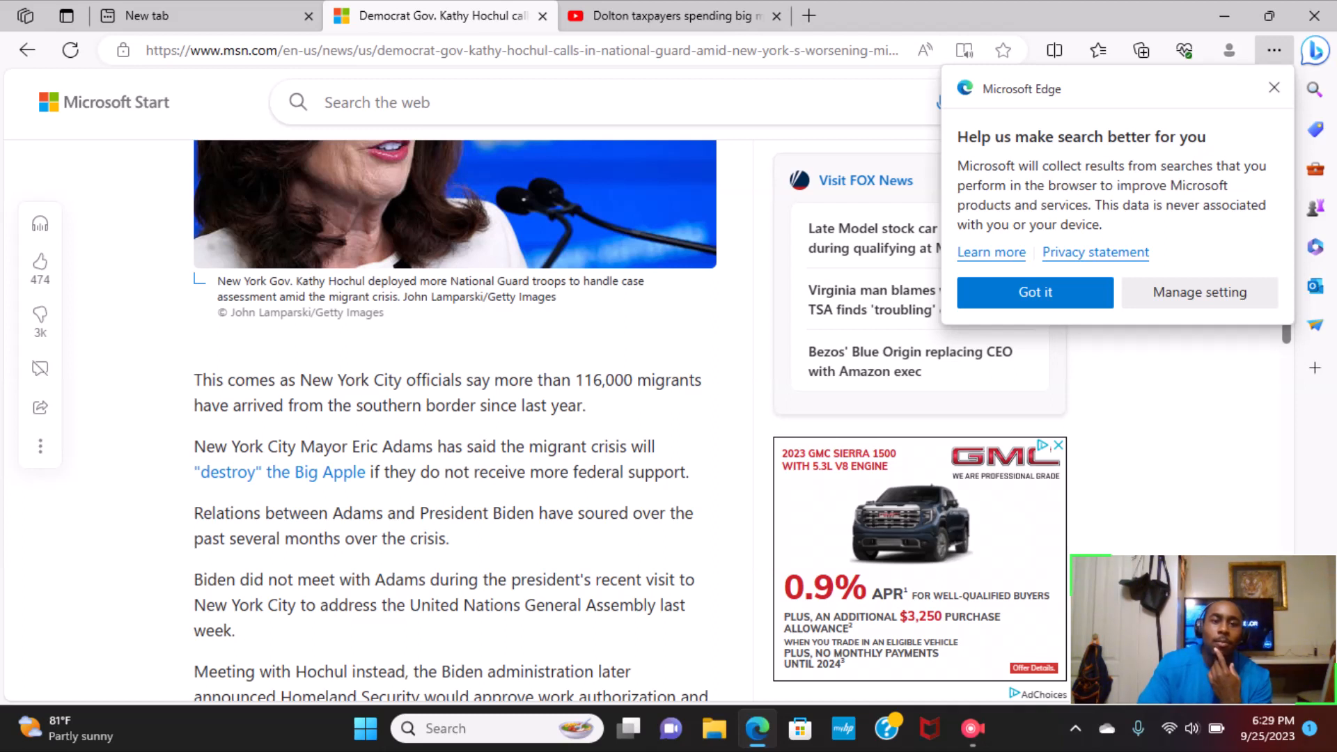
pyautogui.scroll(-3)
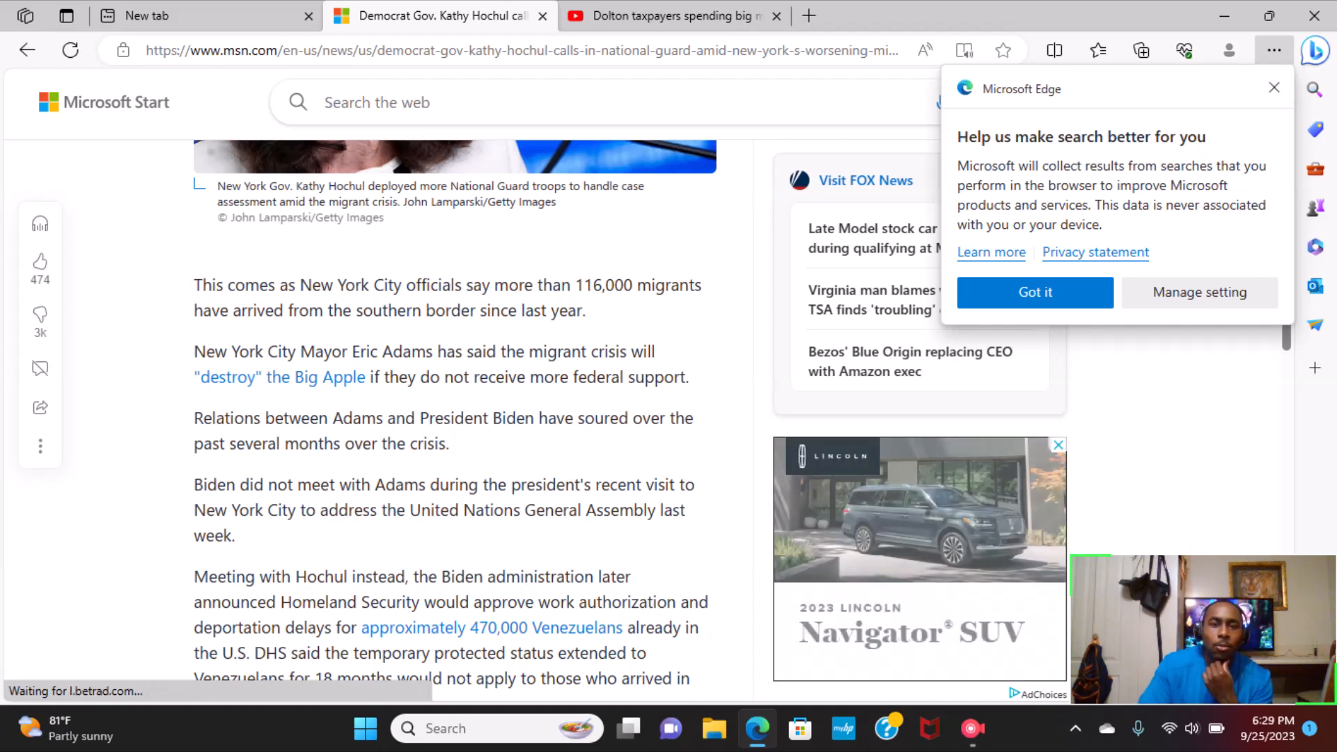
pyautogui.scroll(-3)
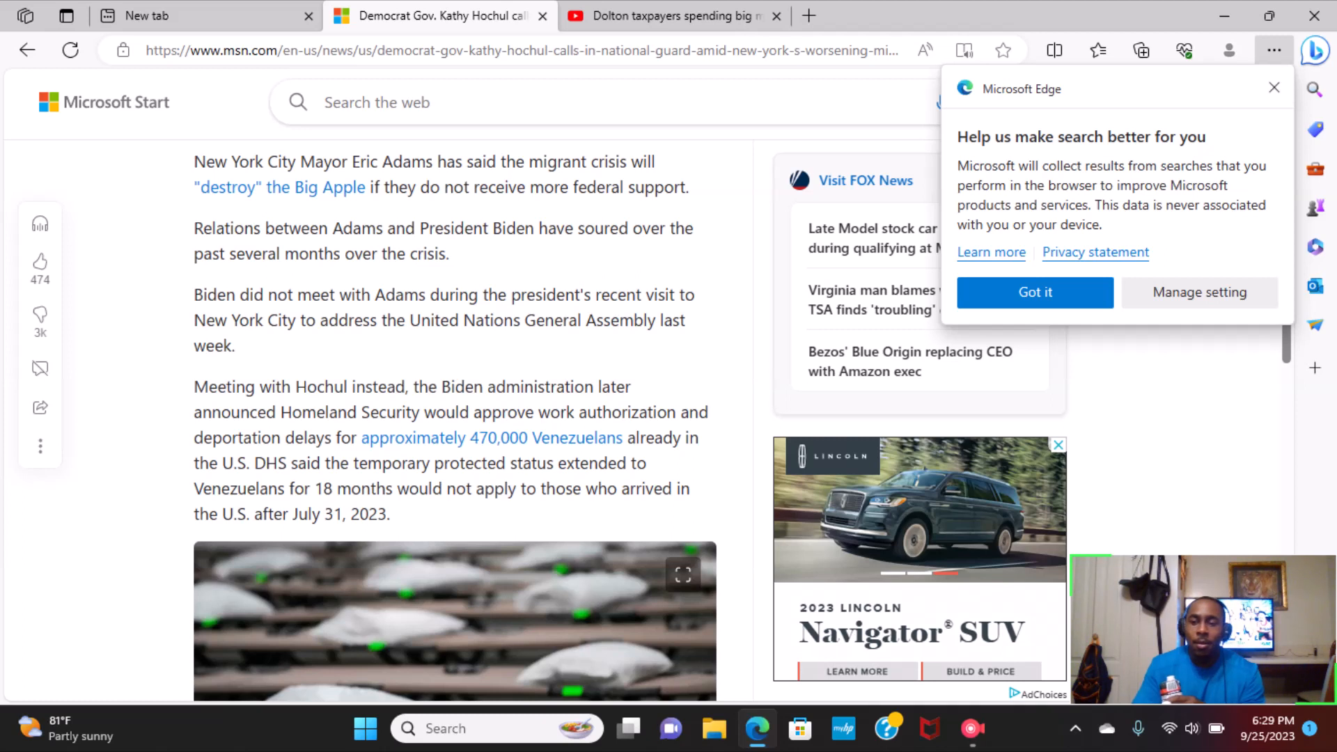
# Step: Scroll slightly to the July 31, 2023 cutoff paragraph and the photo of shelter cots
pyautogui.scroll(-3)
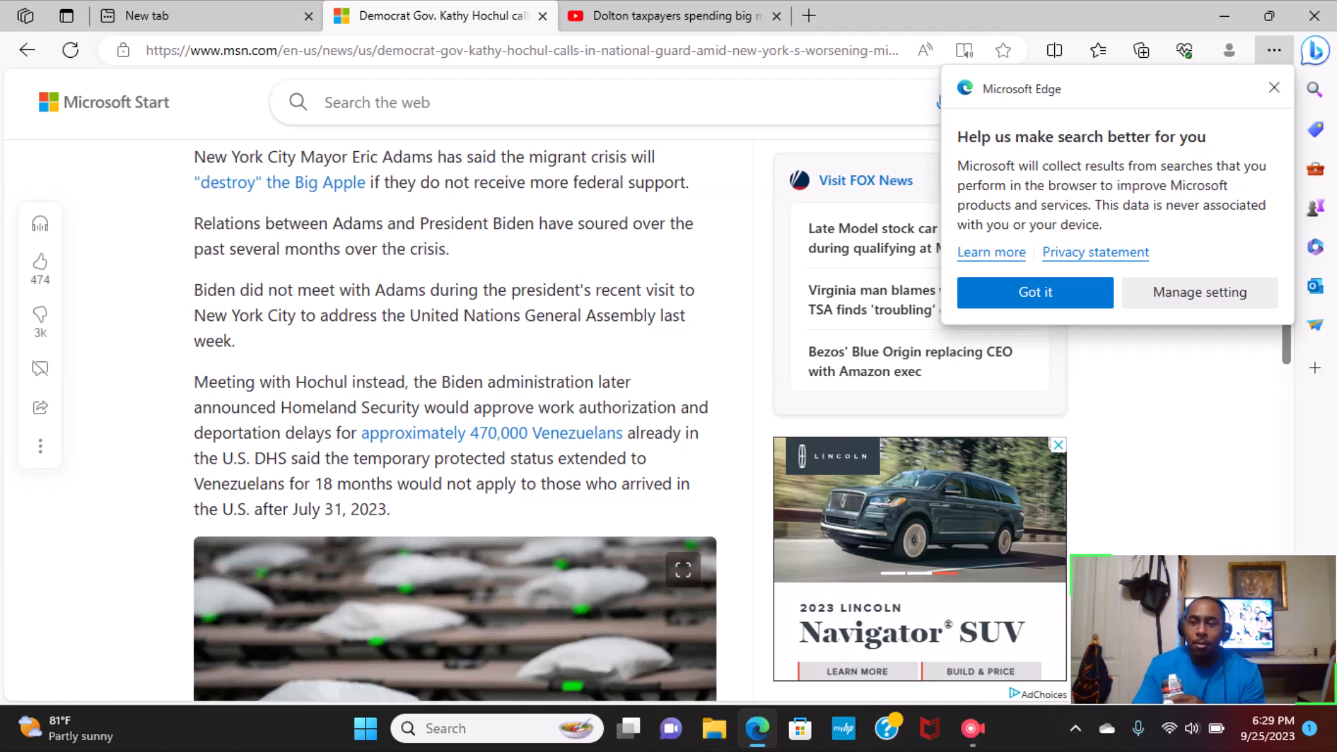
pyautogui.scroll(-3)
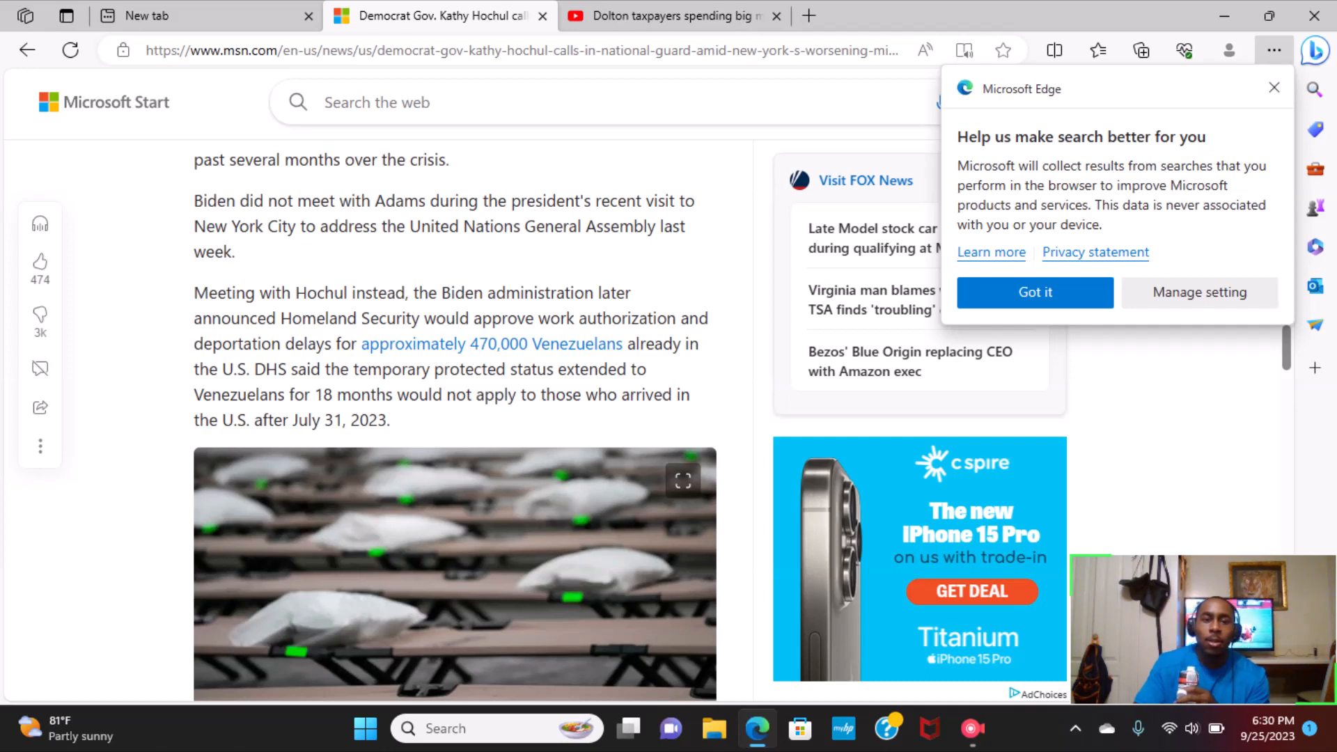
# Step: Scroll through Hochul's quotes to the 40-45% housing cost figure and the breaking-news source note
pyautogui.scroll(-3)
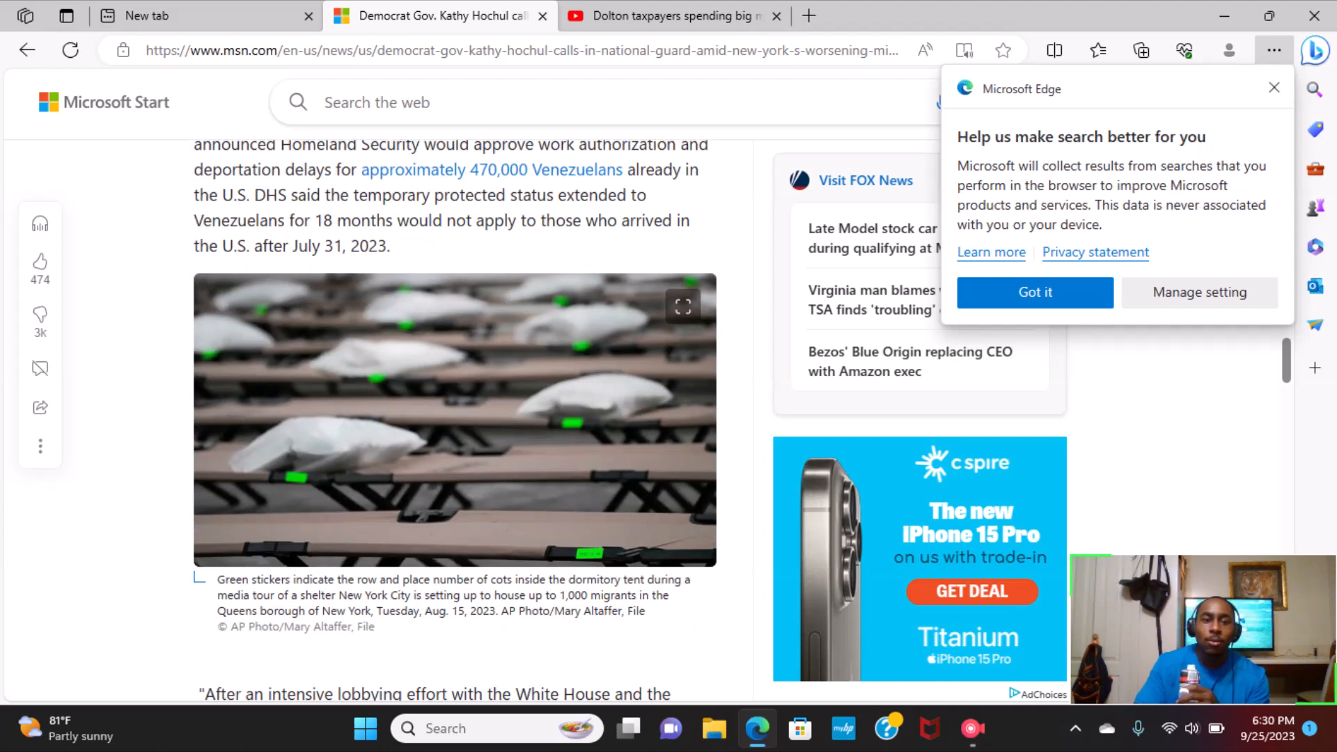
pyautogui.scroll(-3)
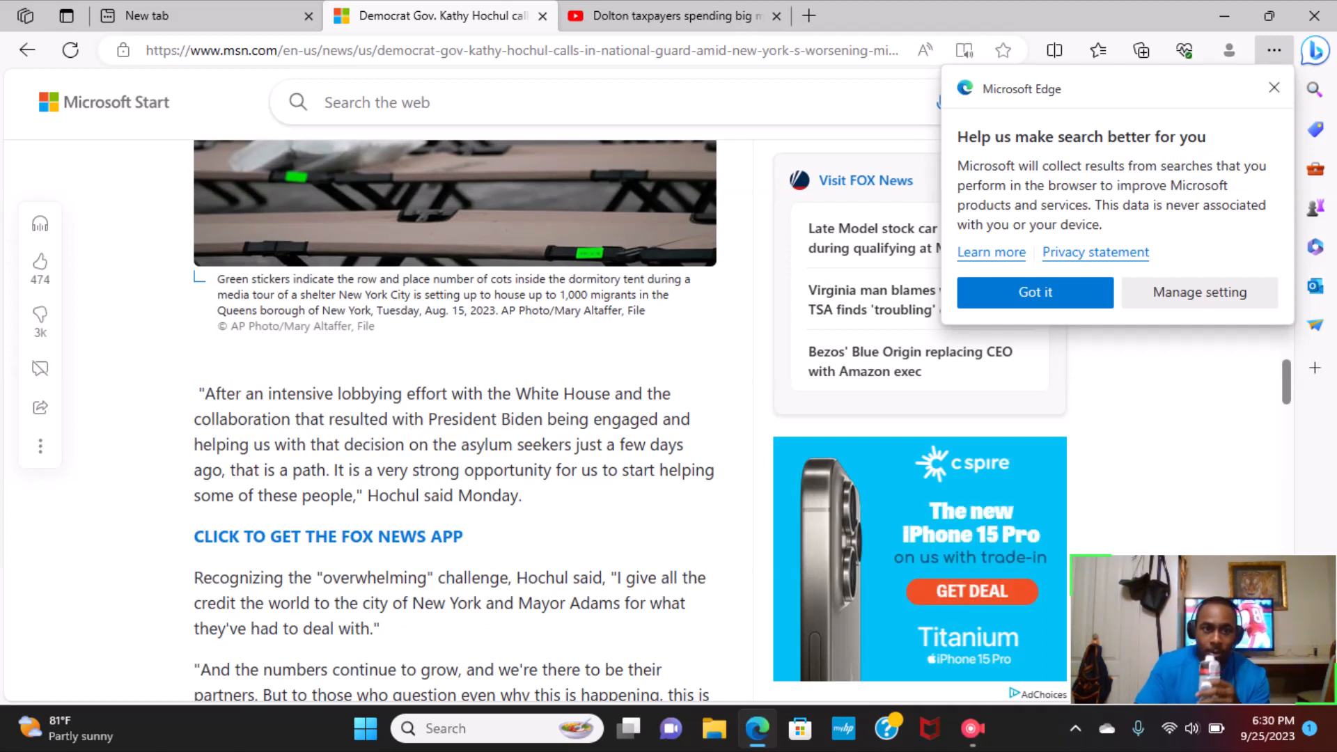
pyautogui.scroll(-3)
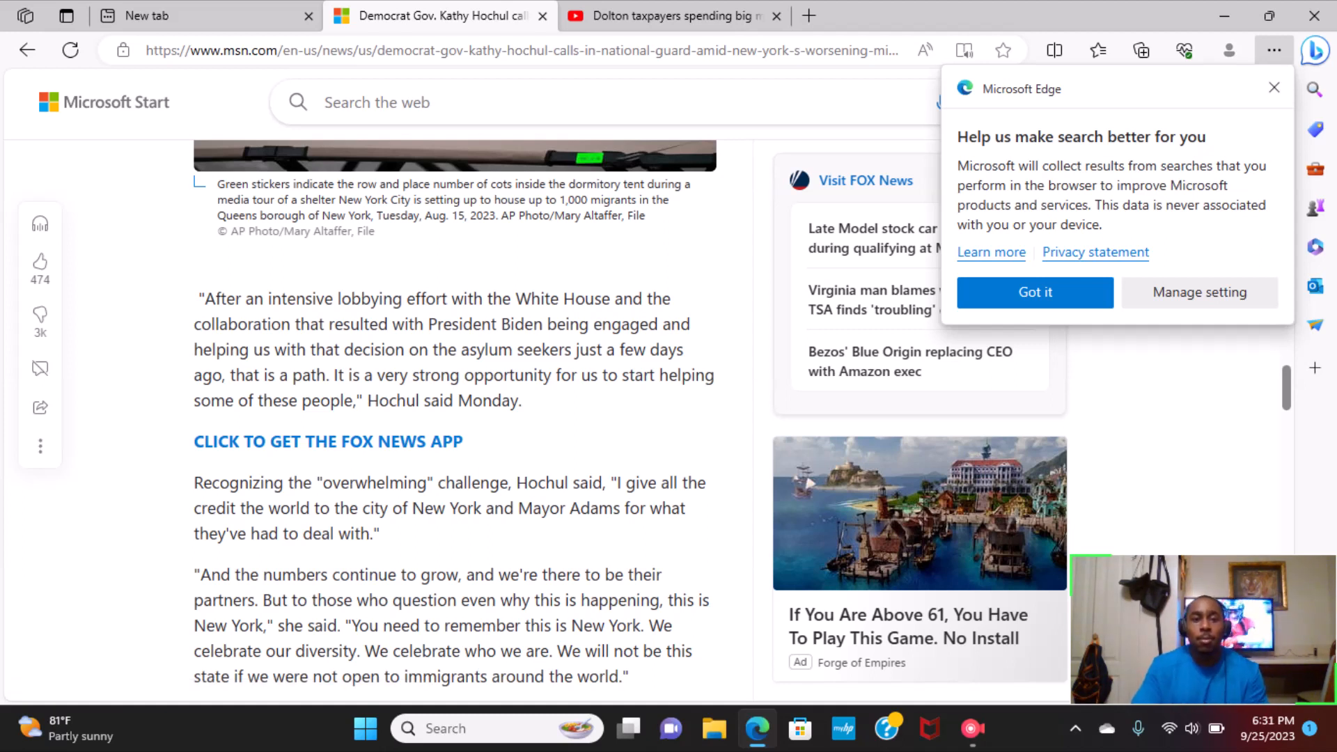
pyautogui.scroll(-3)
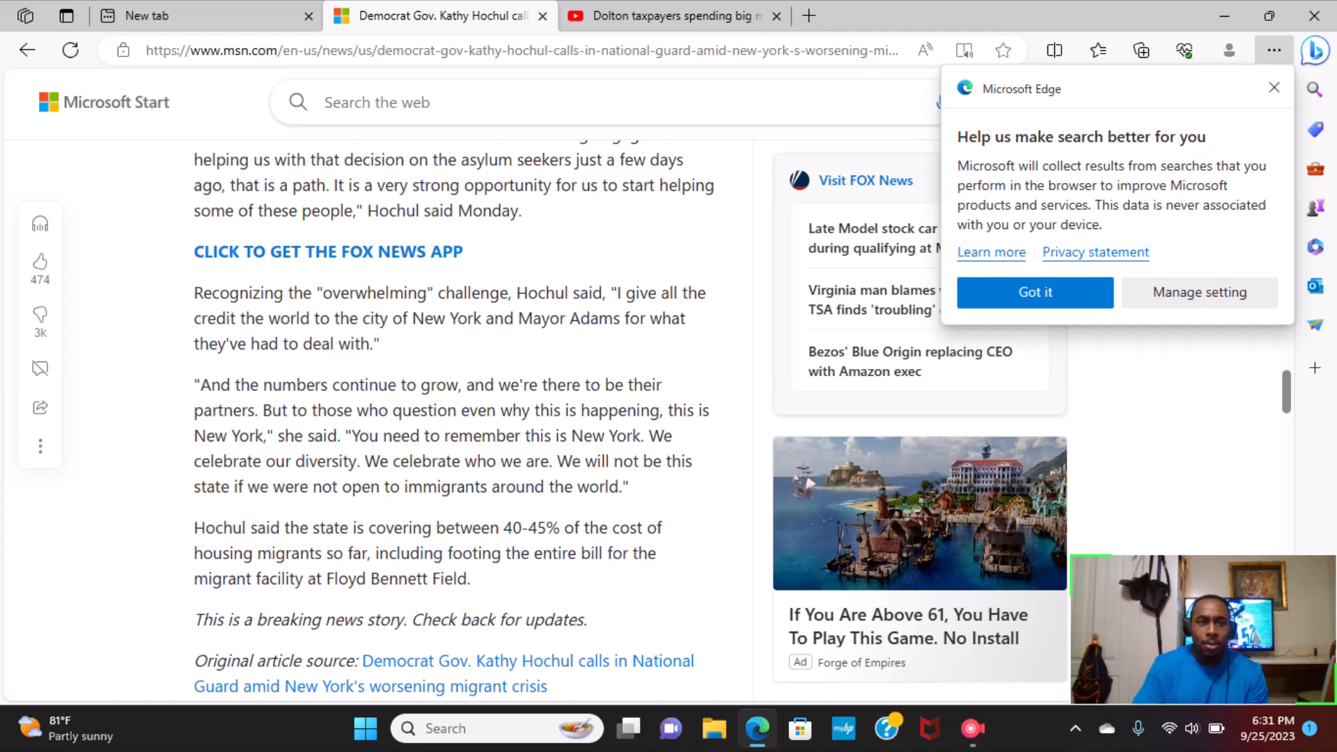
# Step: Scroll to the article's bottom until the News Poll on resolving New York's migrant crisis is visible
pyautogui.scroll(-3)
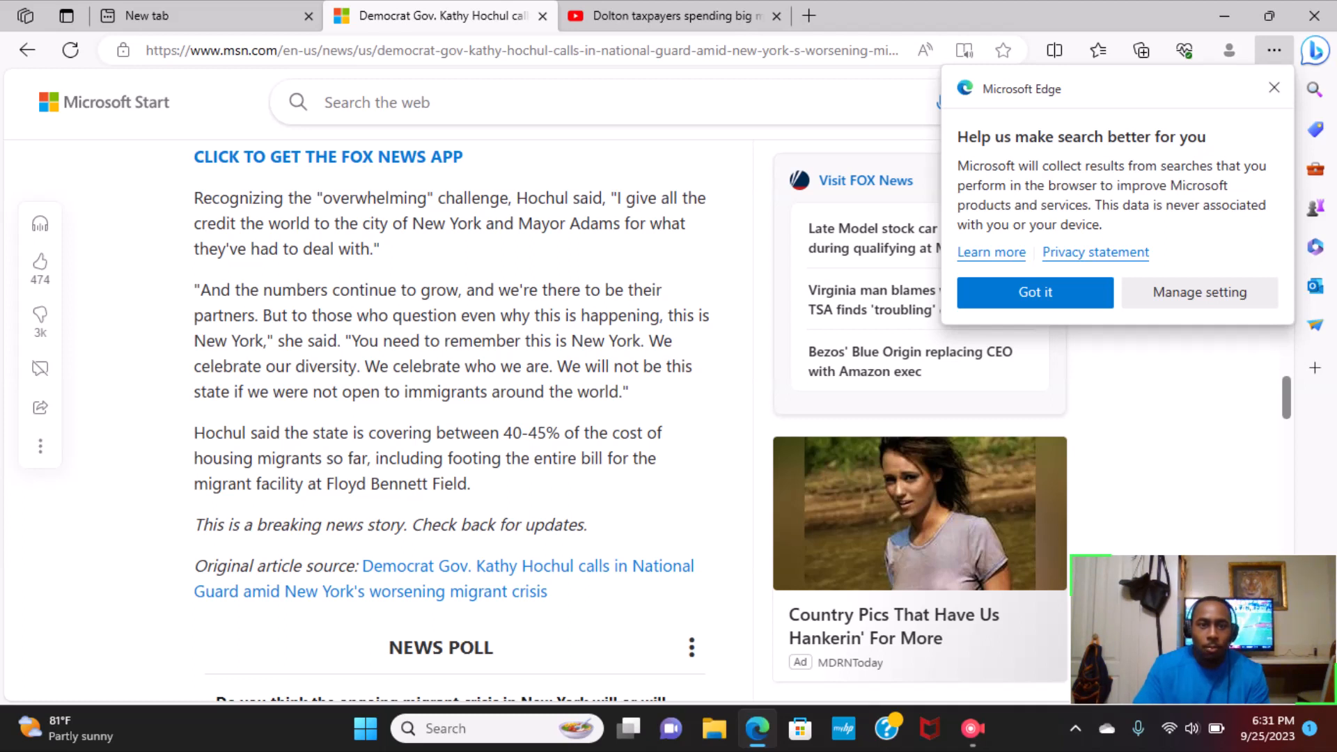
pyautogui.scroll(-3)
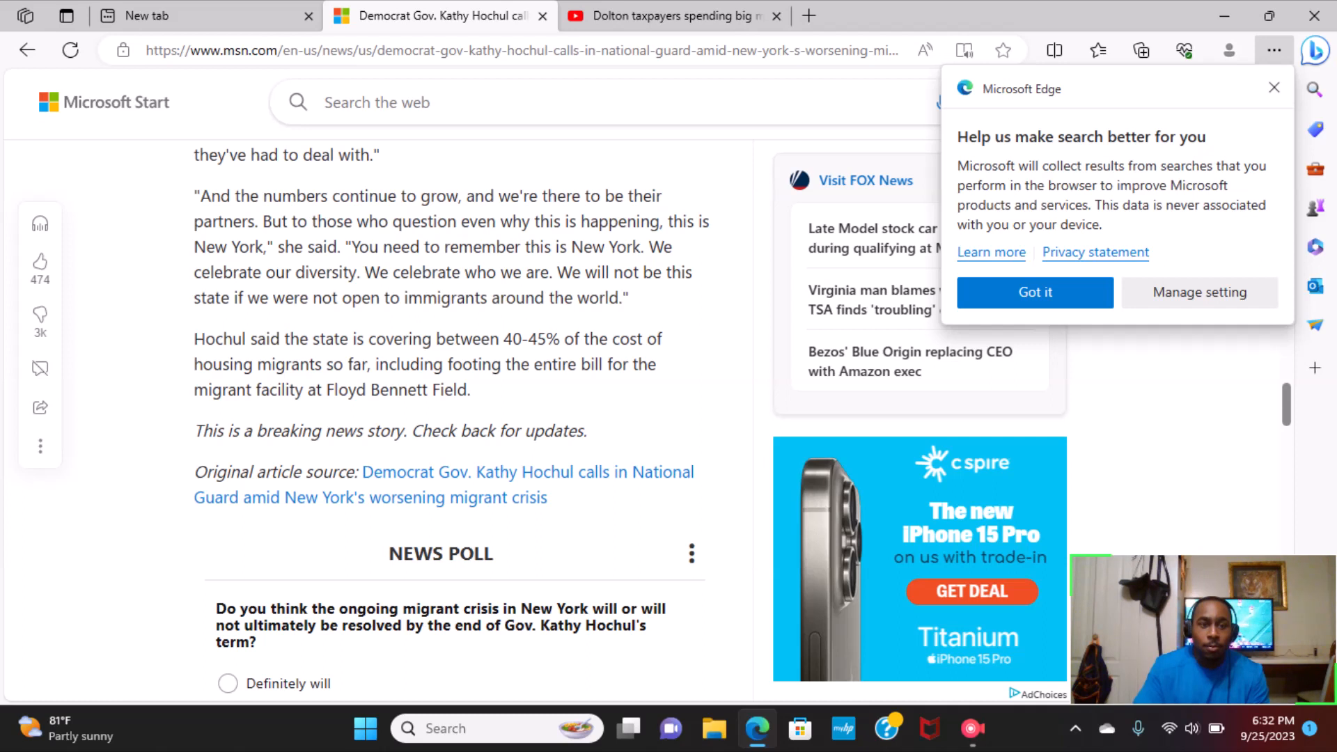
pyautogui.scroll(-3)
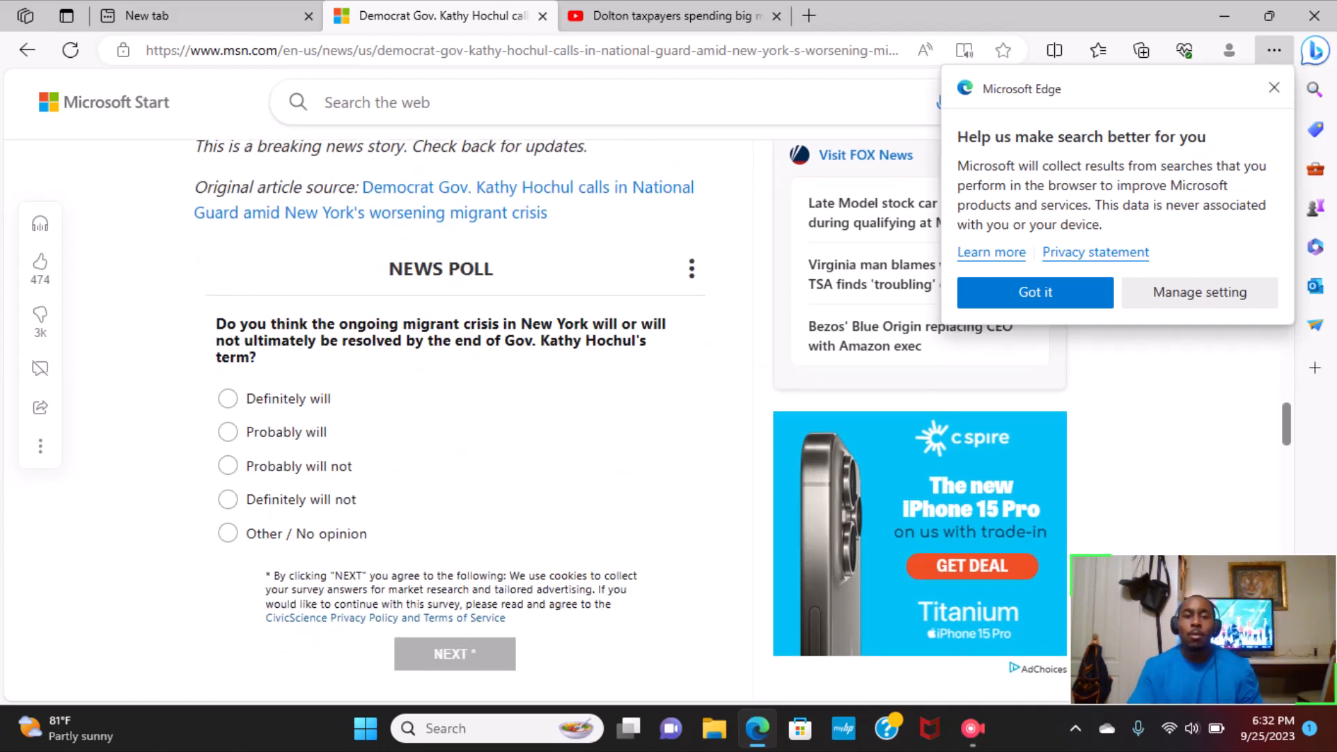